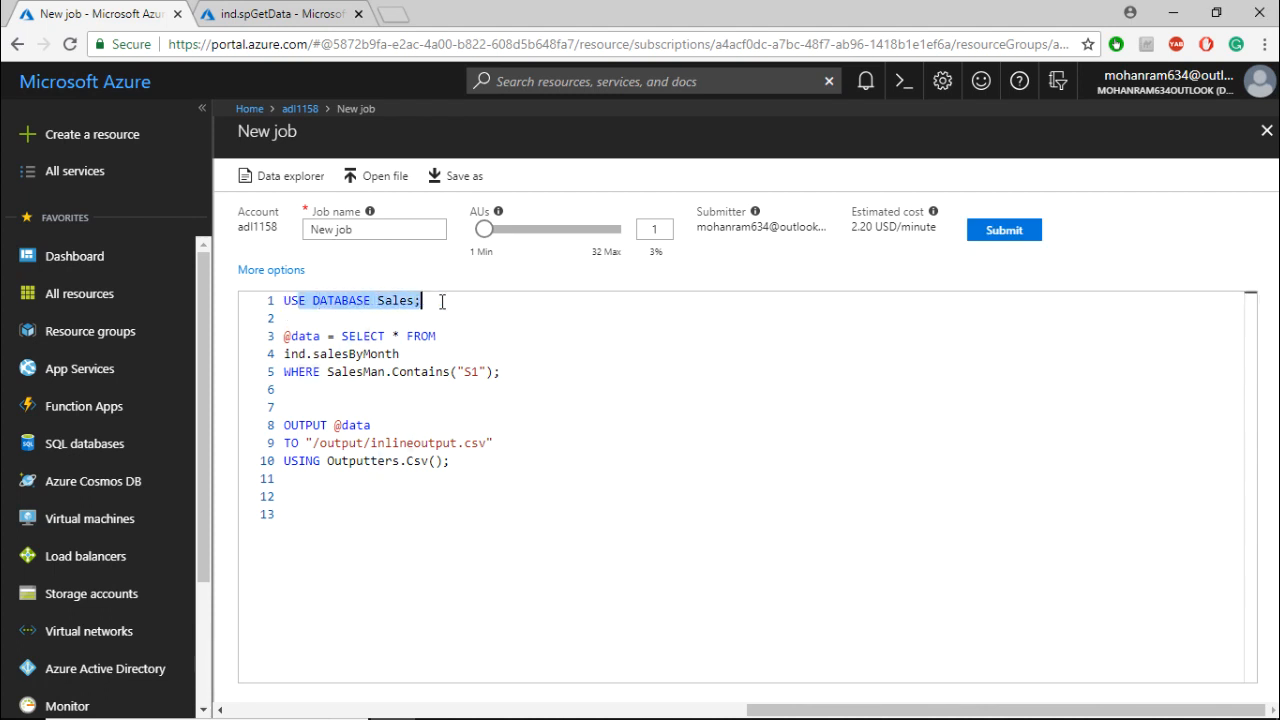
Step: Review the script and change the SalesMan filter from Contains("S1") to Contains("V1")
click(347, 336)
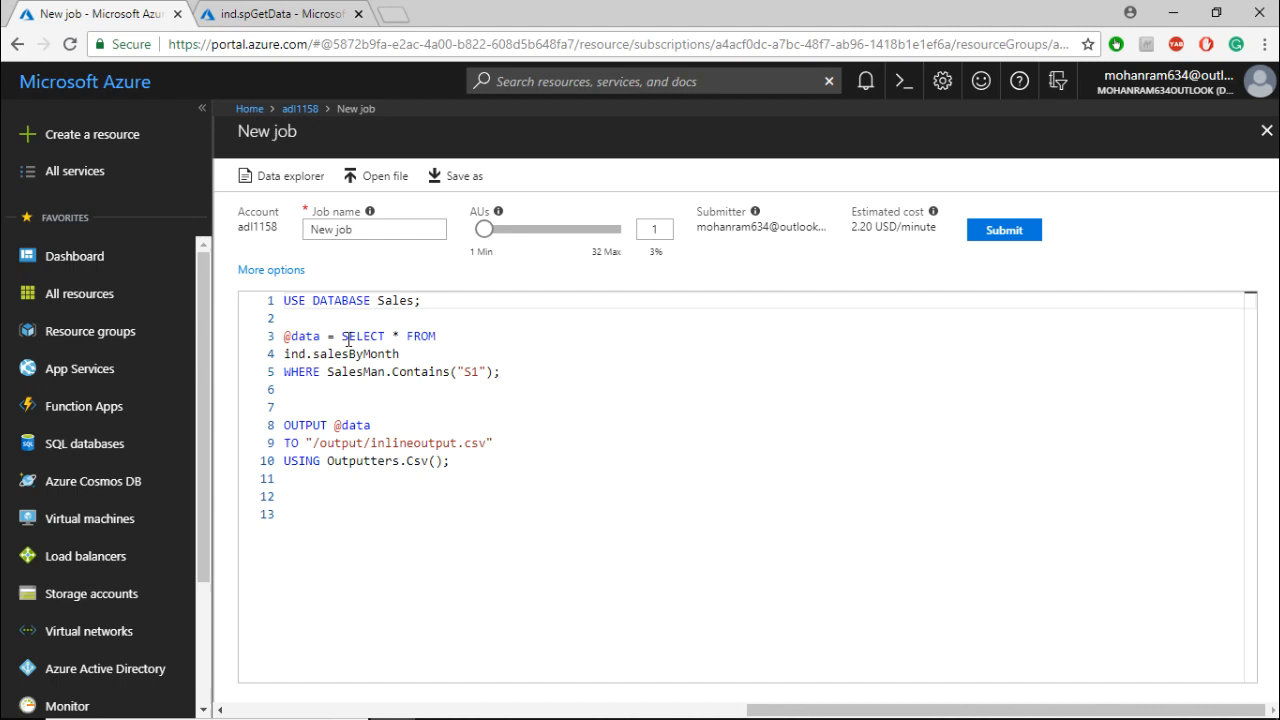
double_click(353, 353)
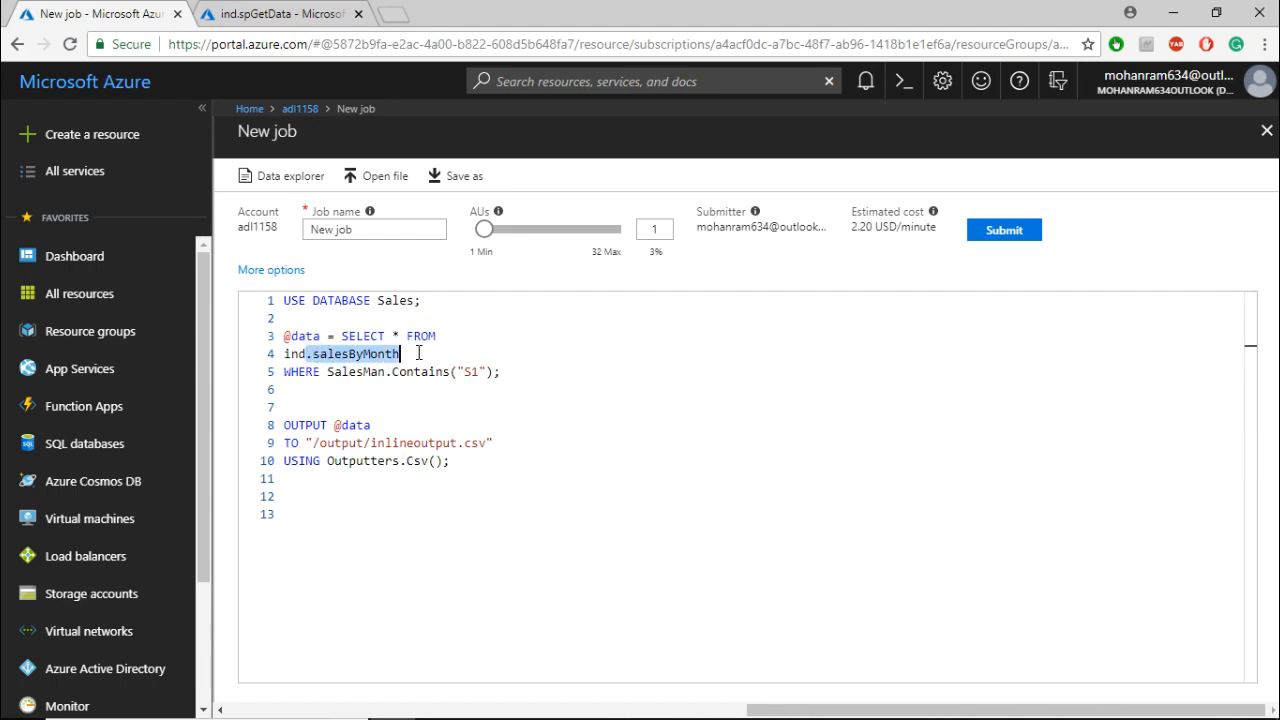
click(400, 353)
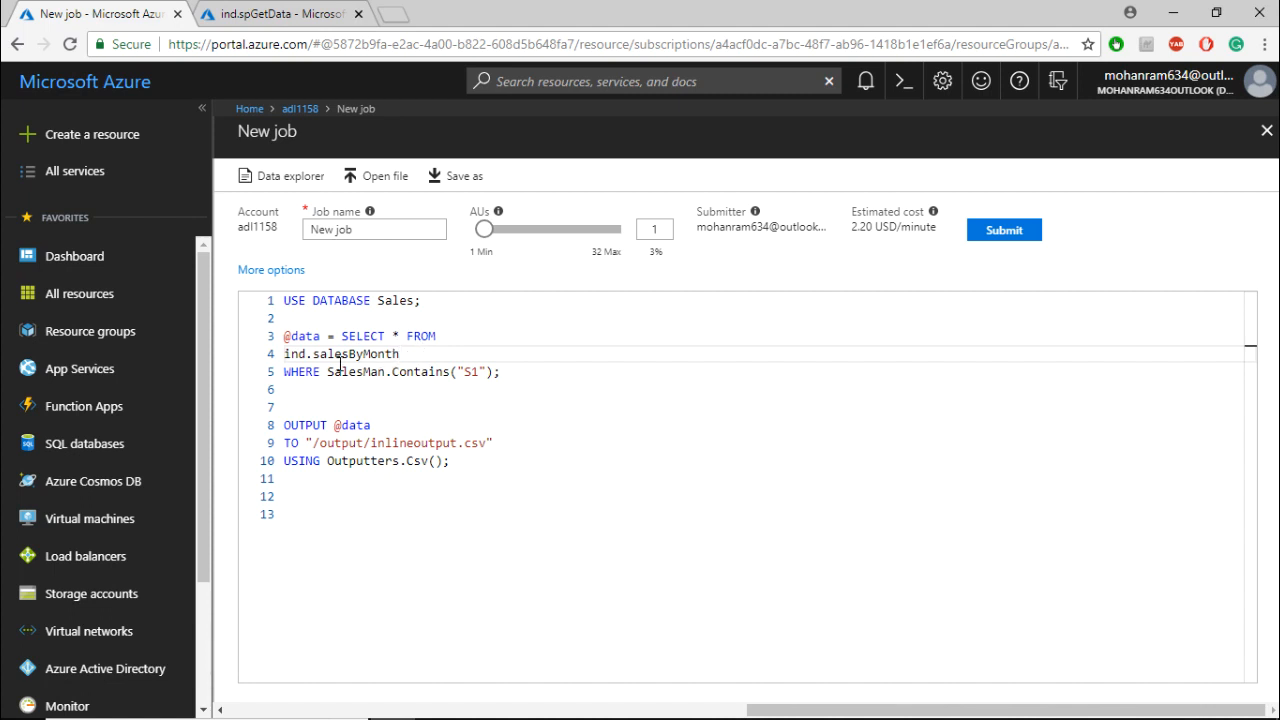
double_click(352, 371)
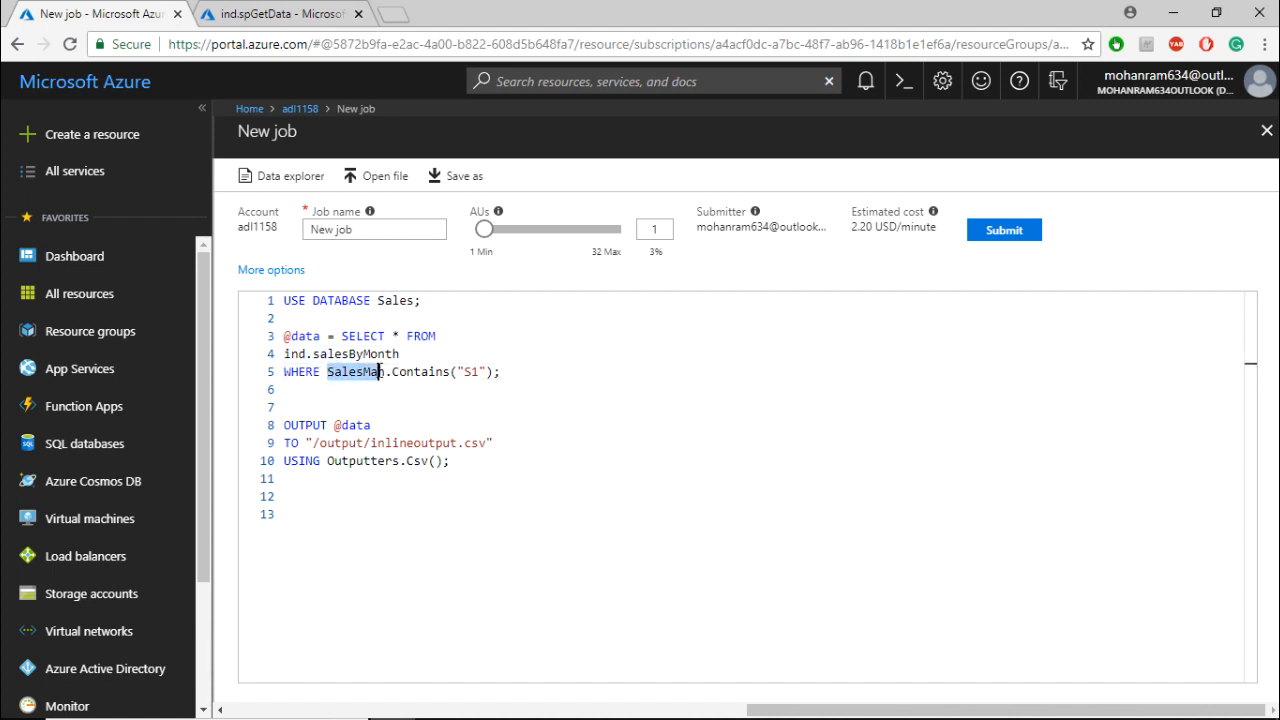
click(385, 371)
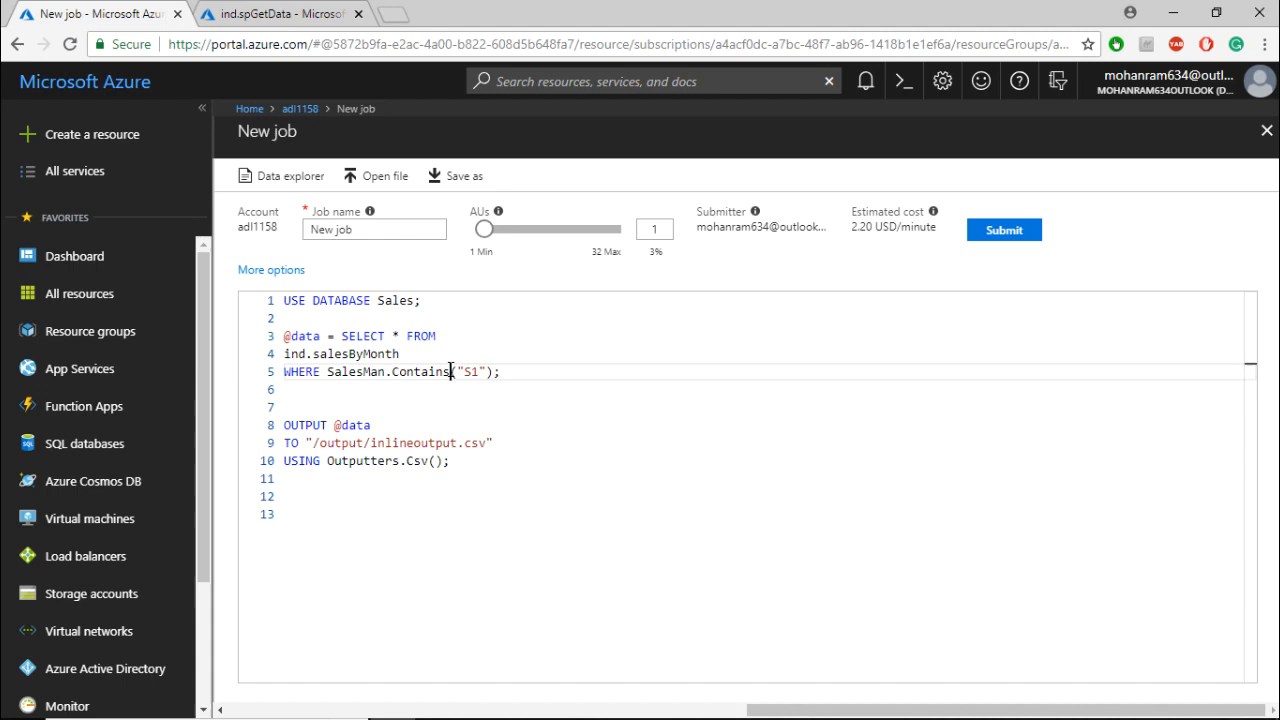
double_click(470, 371)
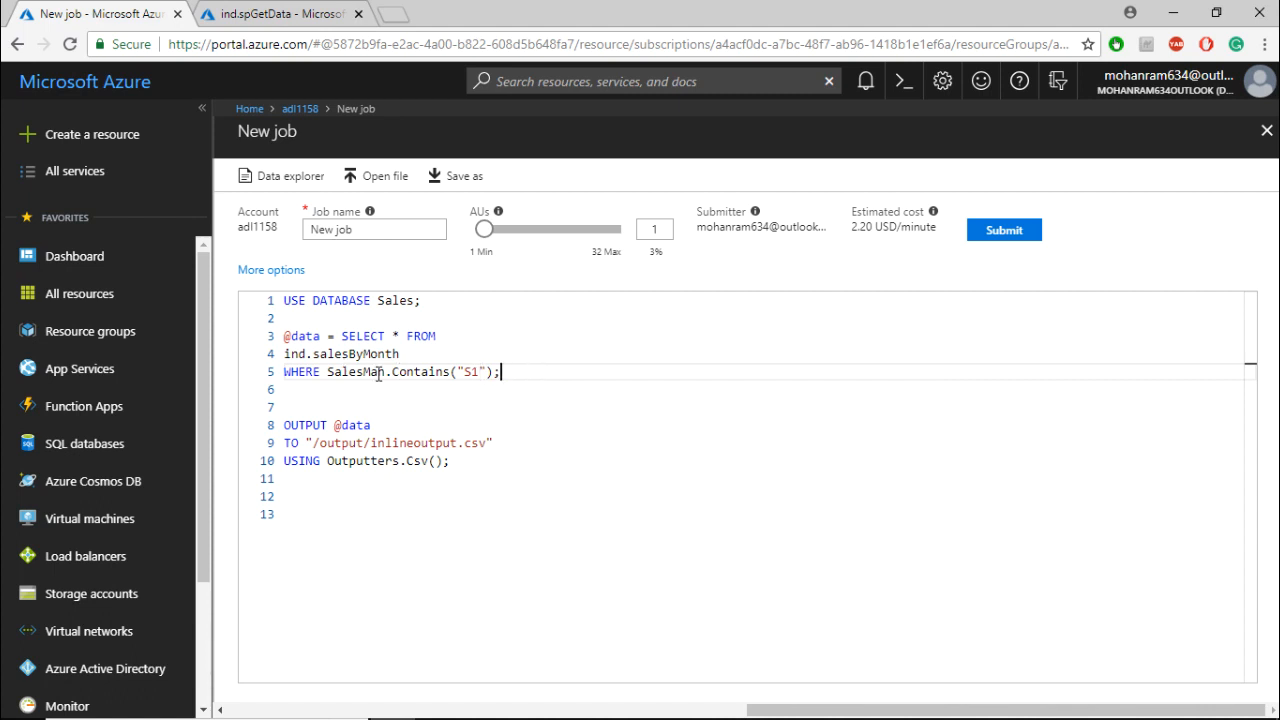
mouse_move(578, 338)
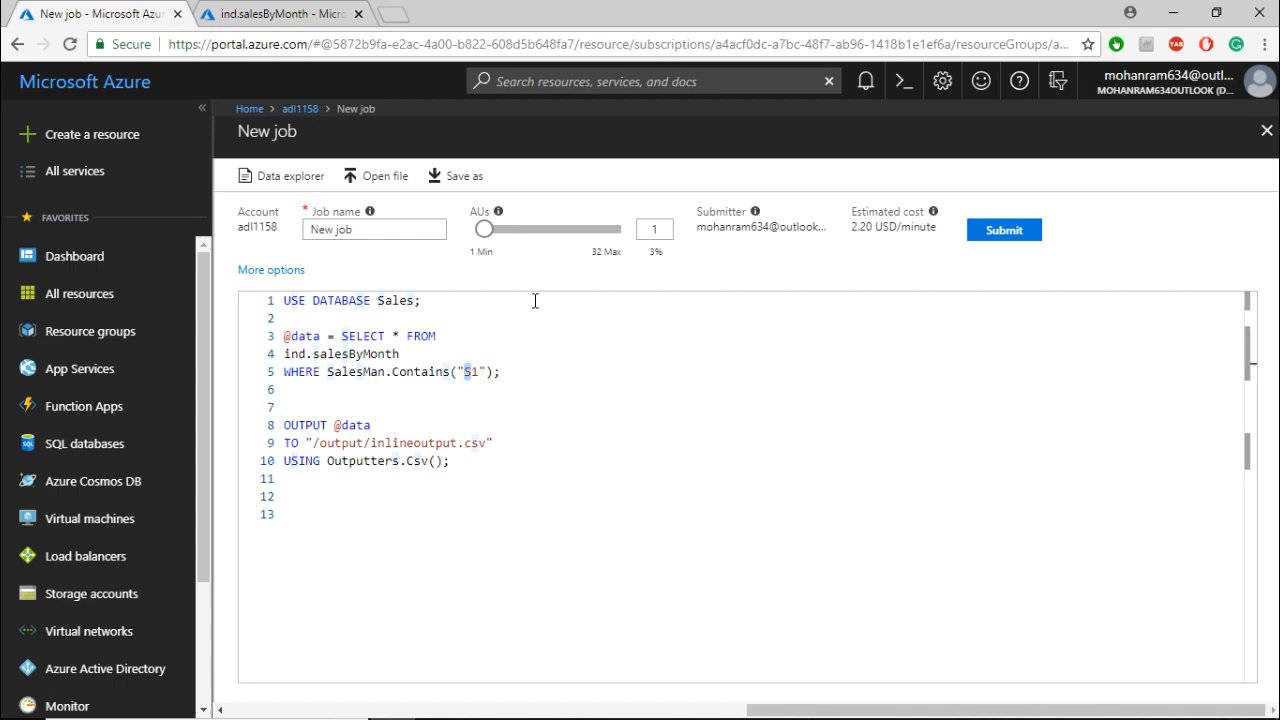
text(V)
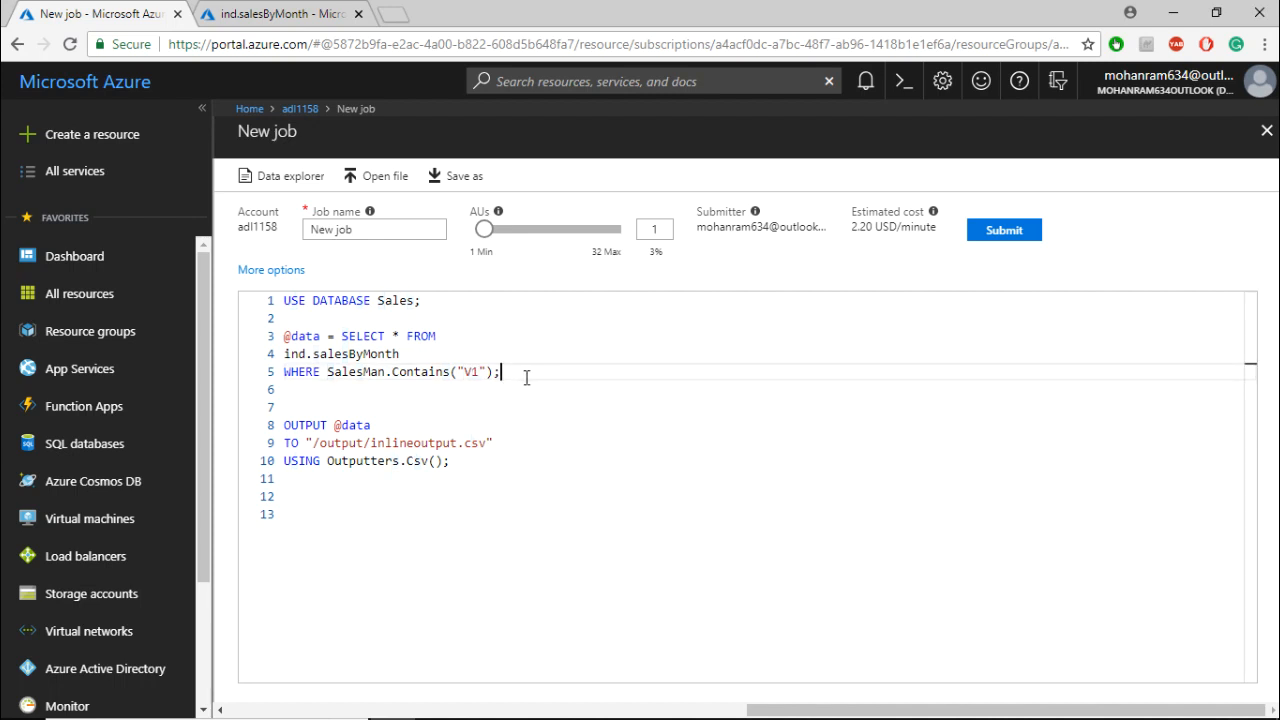
mouse_move(610, 359)
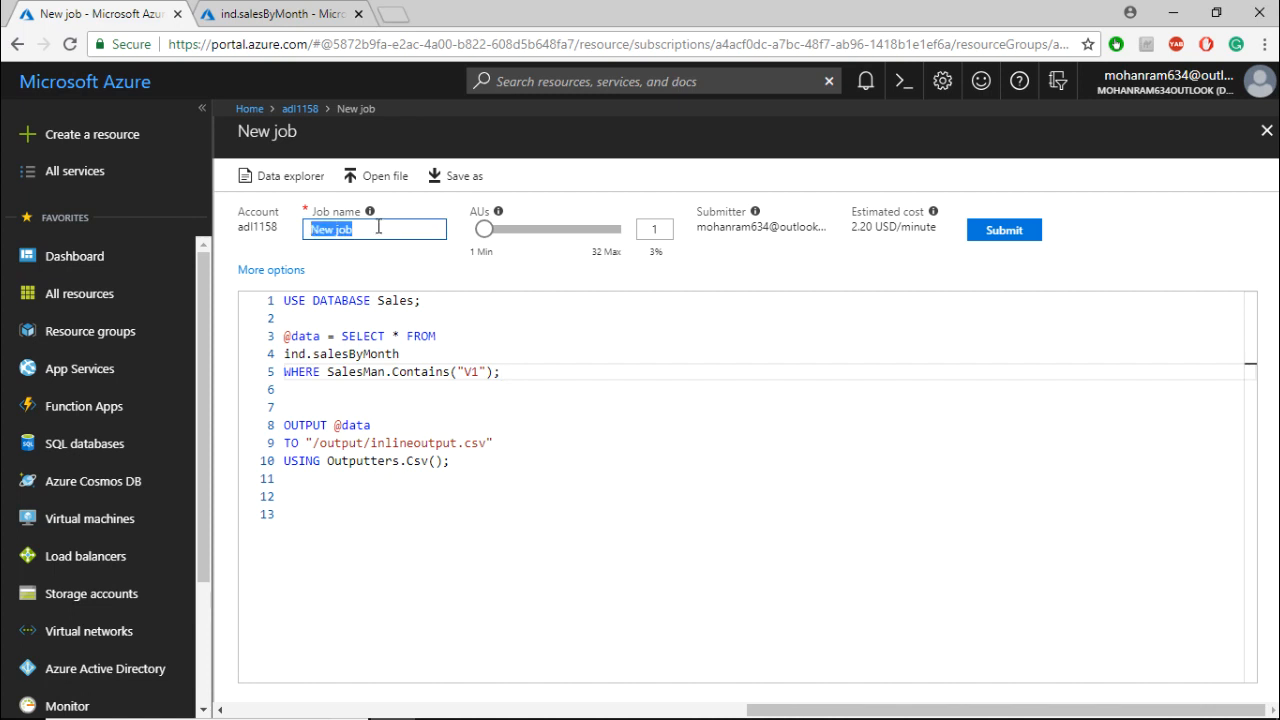
Step: Name the job 'inlineFunc' and submit it to run until it reports Succeeded
text(inline)
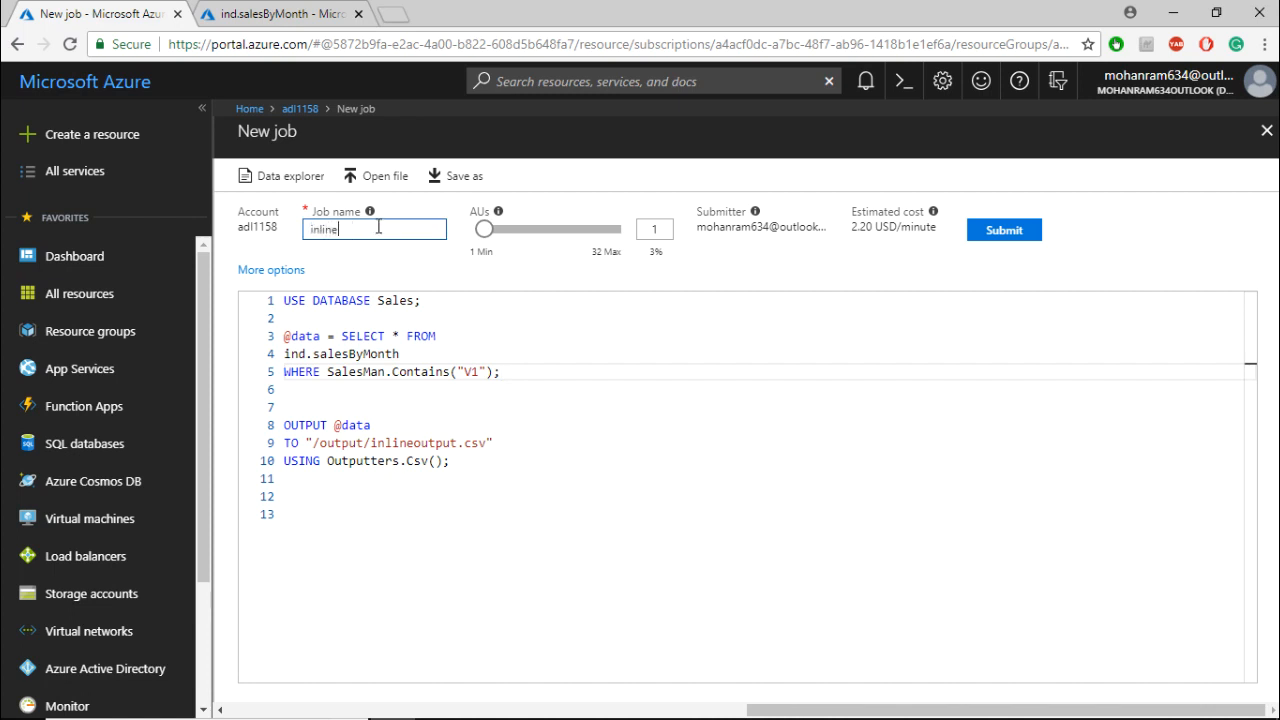
text(Func)
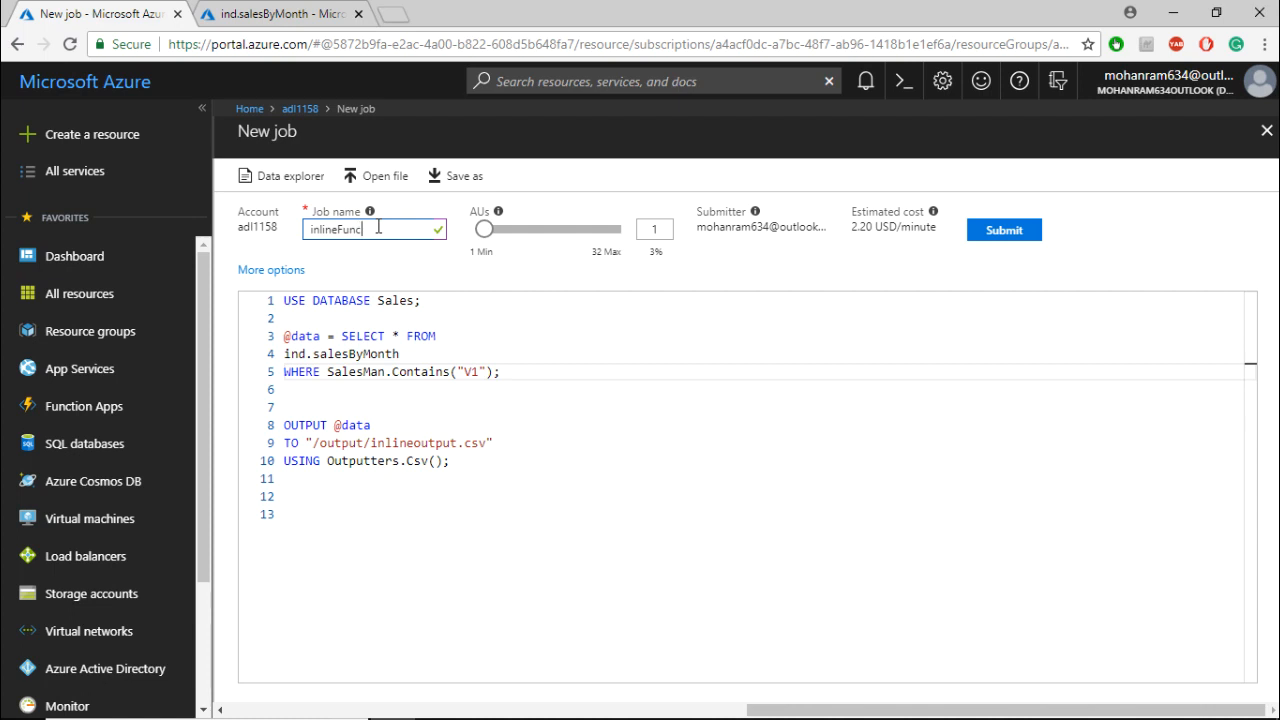
click(1003, 230)
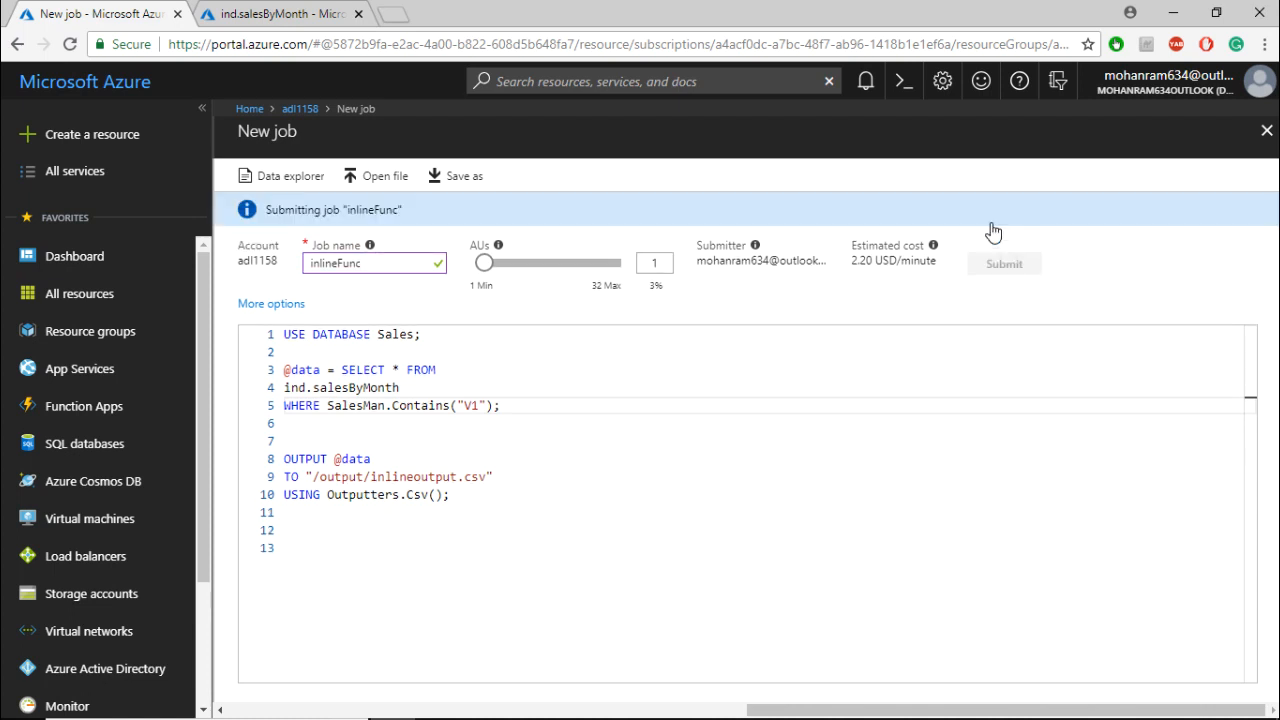
click(1003, 263)
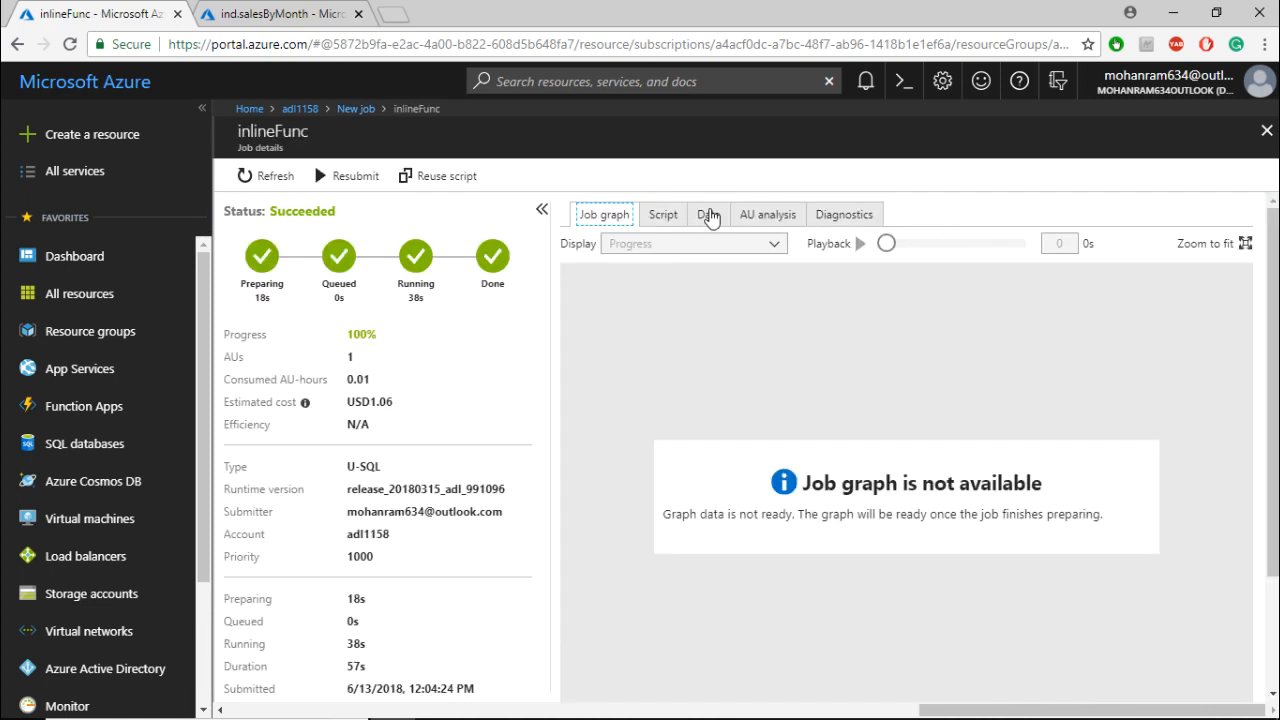
Step: View the job's inlineoutput.csv output data, which lists only V1 sales rows
click(708, 214)
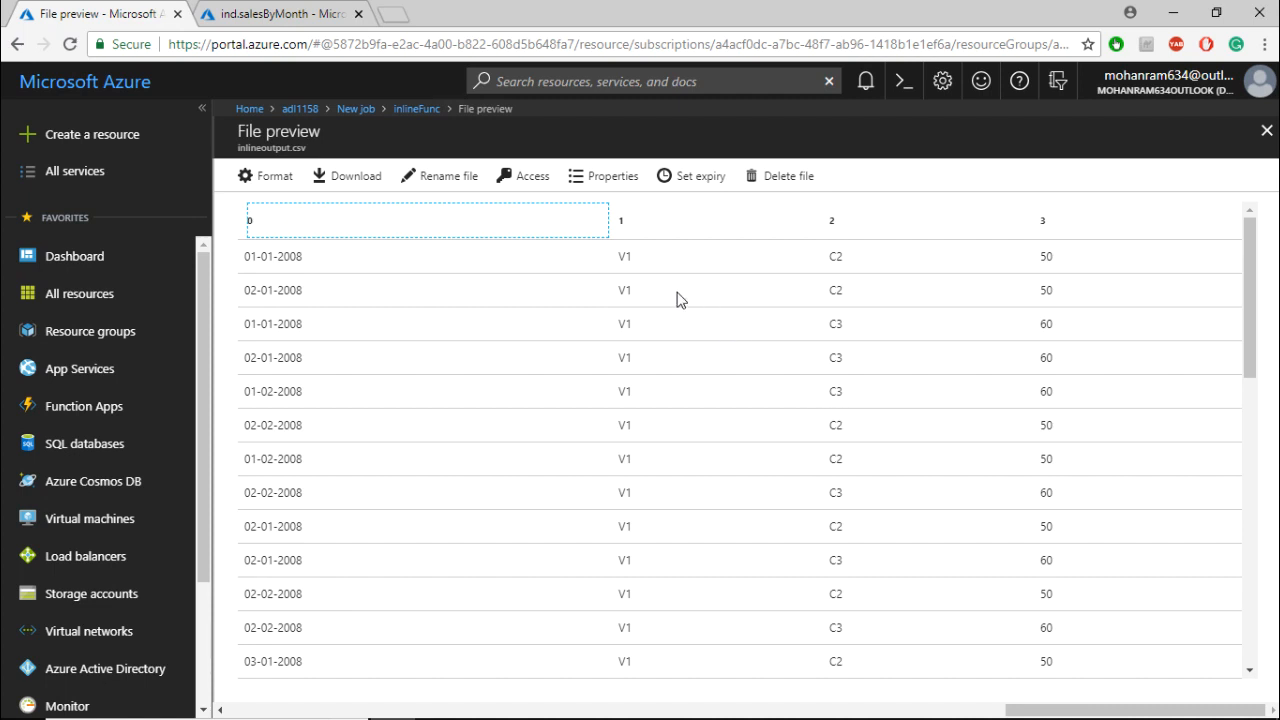
scroll(down, 3)
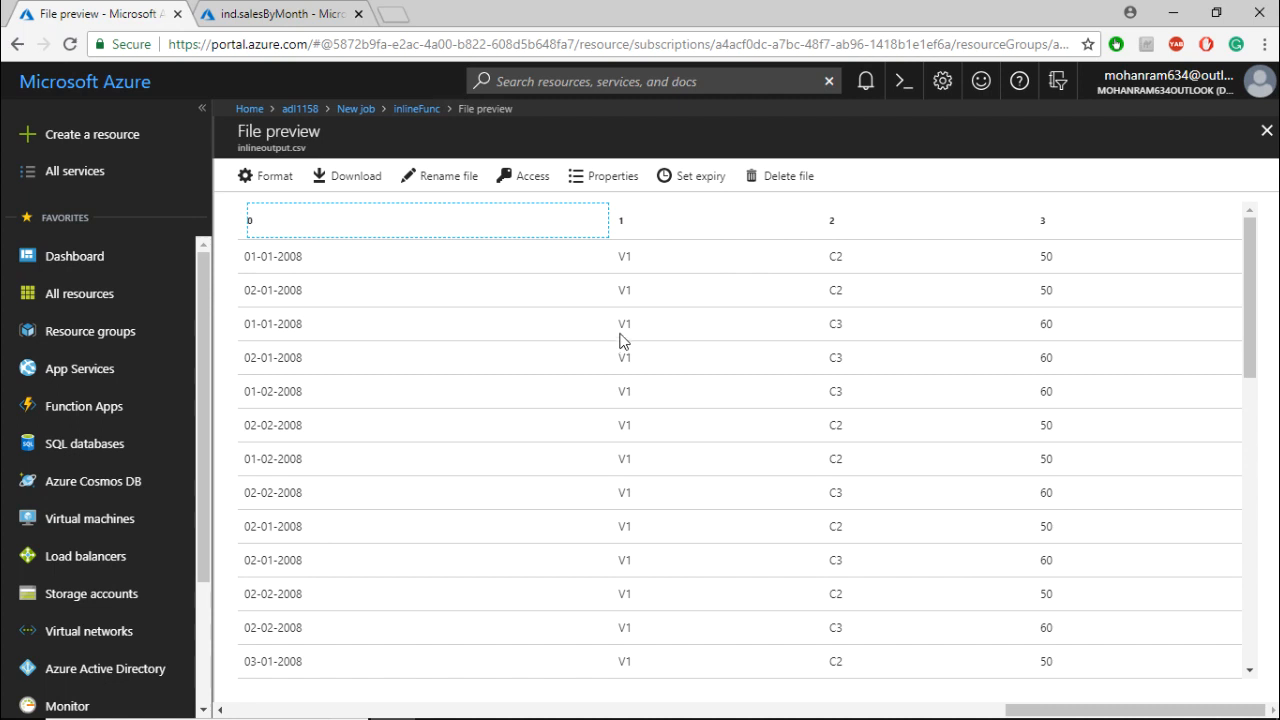
mouse_move(640, 330)
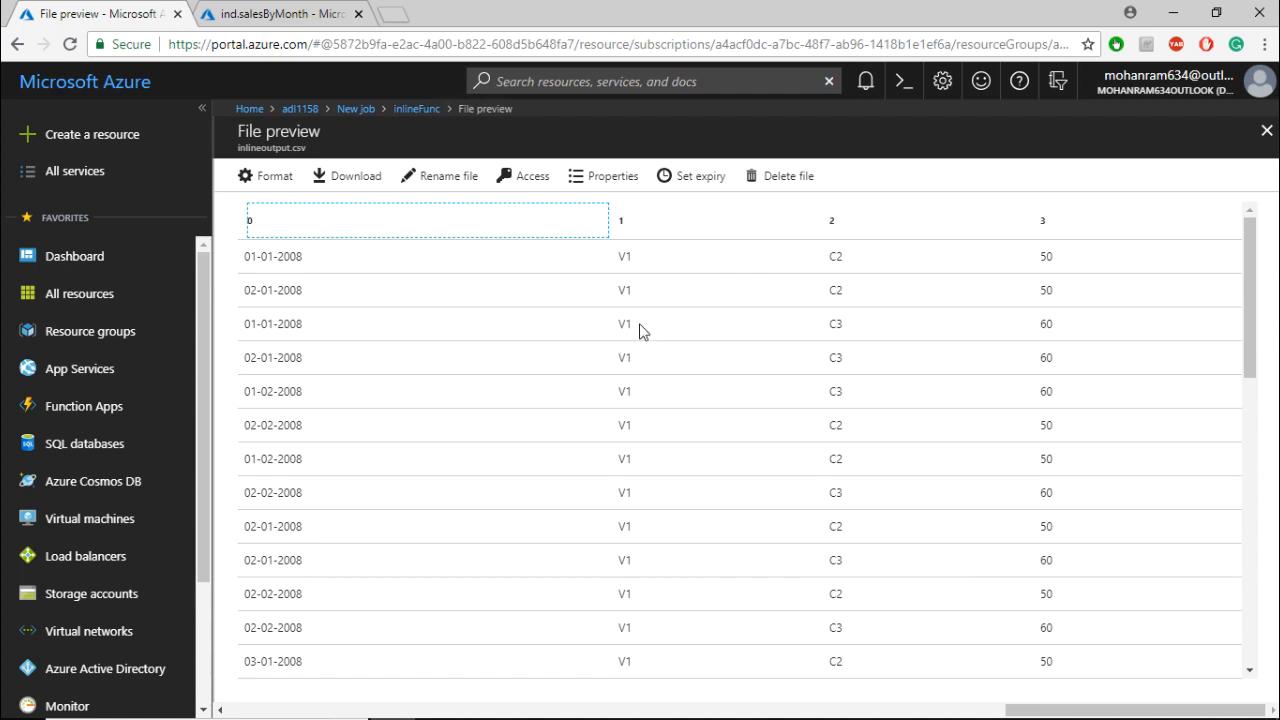